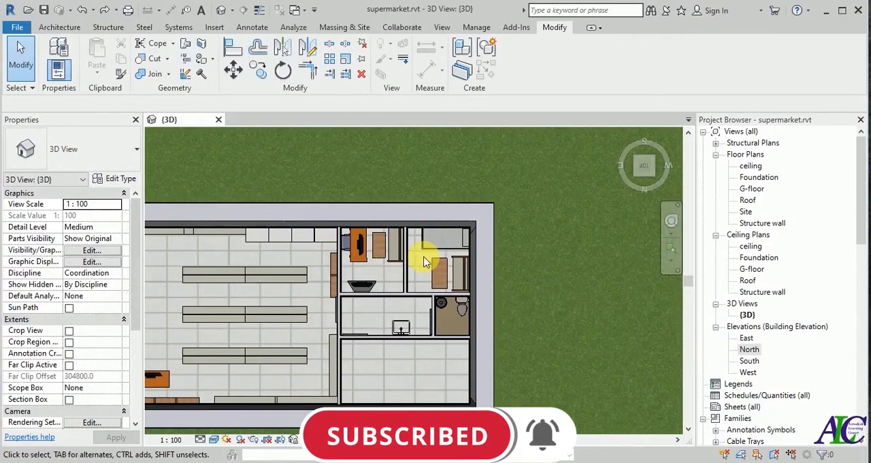
Tilt the 3D view down into the interior rooms and select the wall sweep
click(406, 272)
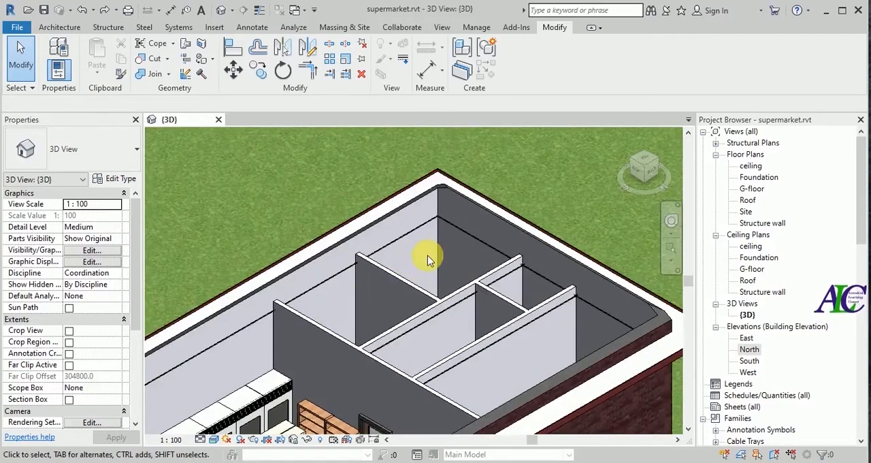
mouse_move(328, 188)
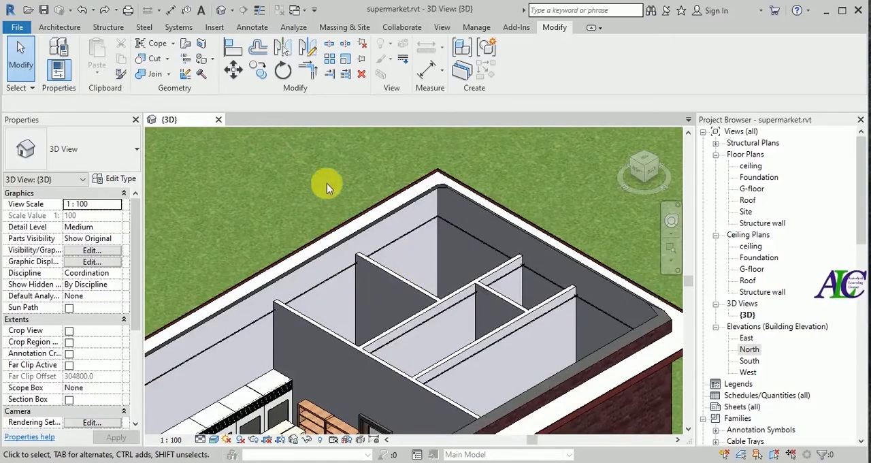
click(332, 282)
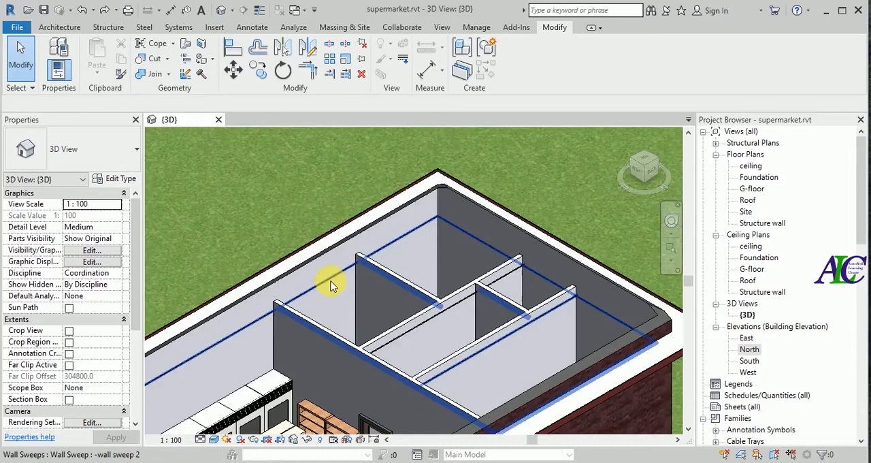
mouse_move(357, 265)
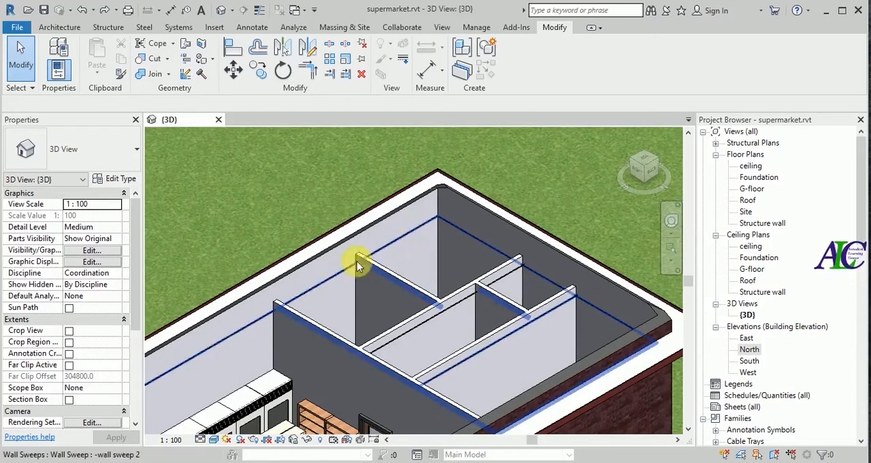
mouse_move(245, 190)
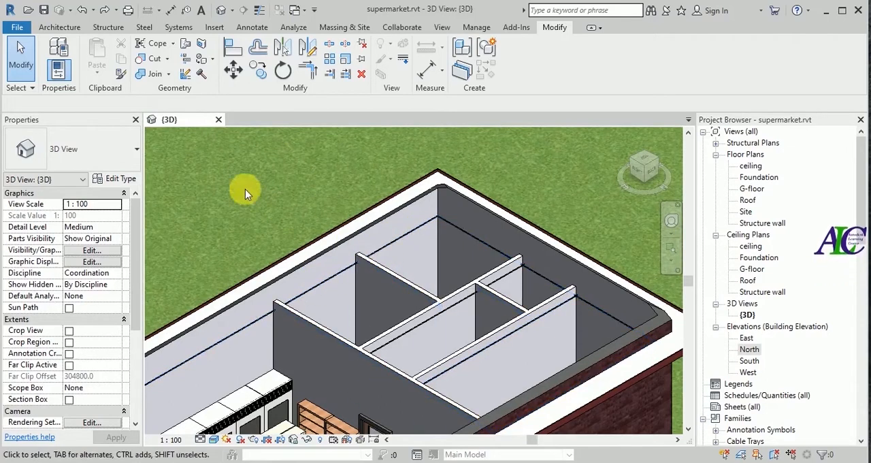
mouse_move(216, 132)
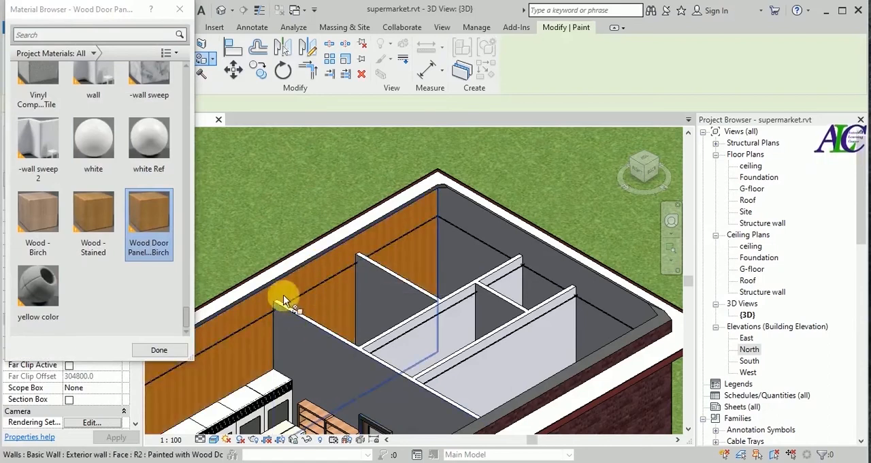
mouse_move(268, 323)
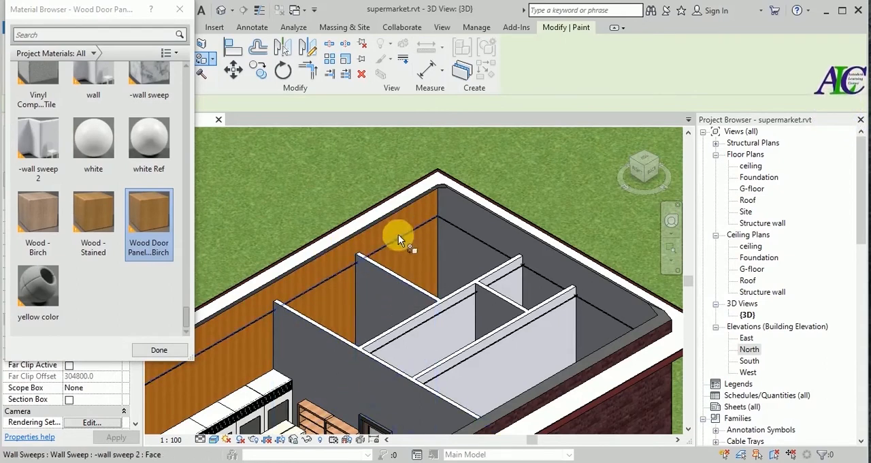
mouse_move(283, 218)
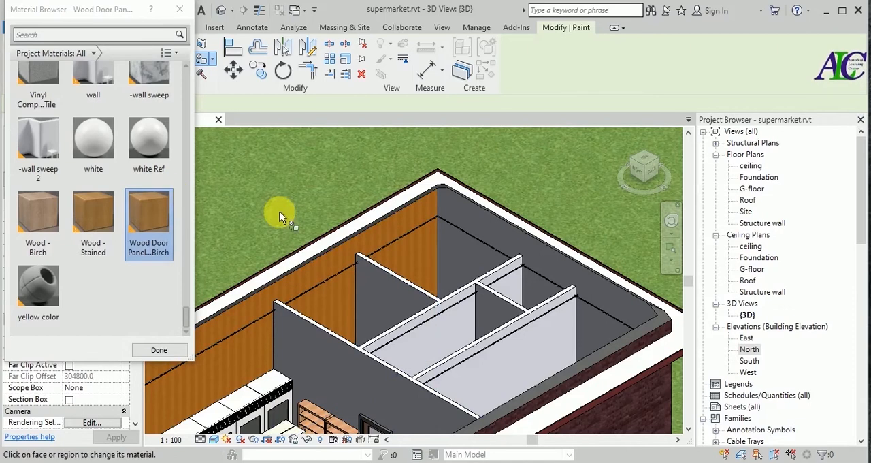
Paint the outer walls' inner faces with Wood Door Panel Birch material
click(158, 349)
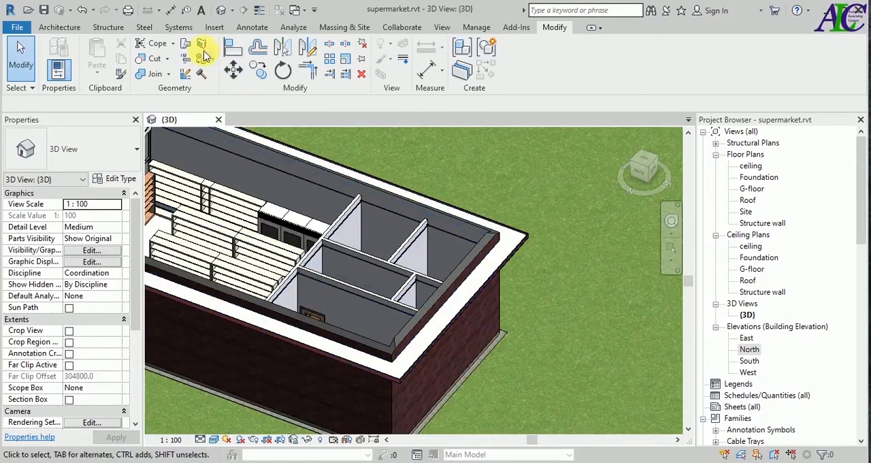
Split a wall's inner face with a sketched rectangular boundary and finish the sketch
click(202, 44)
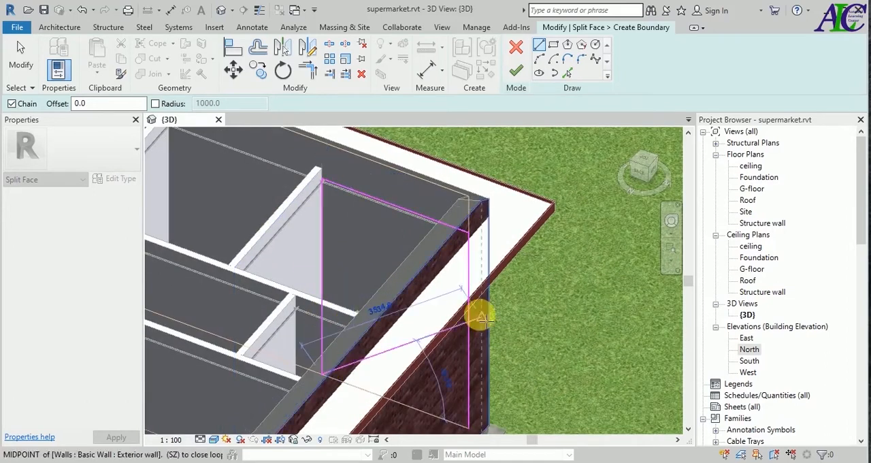
mouse_move(516, 70)
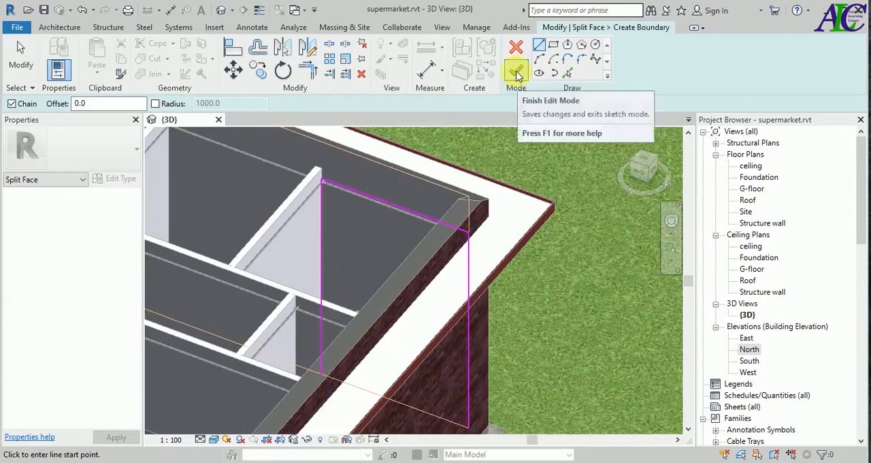
click(515, 70)
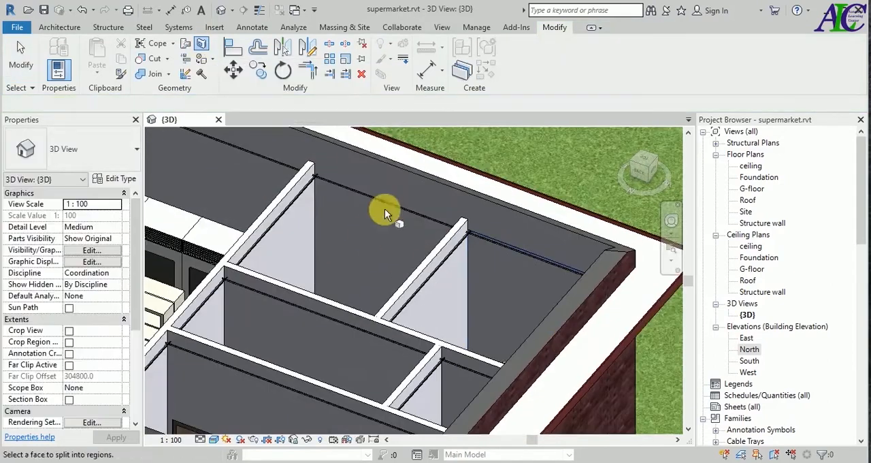
Select the next interior wall face and sketch its region boundary
click(384, 211)
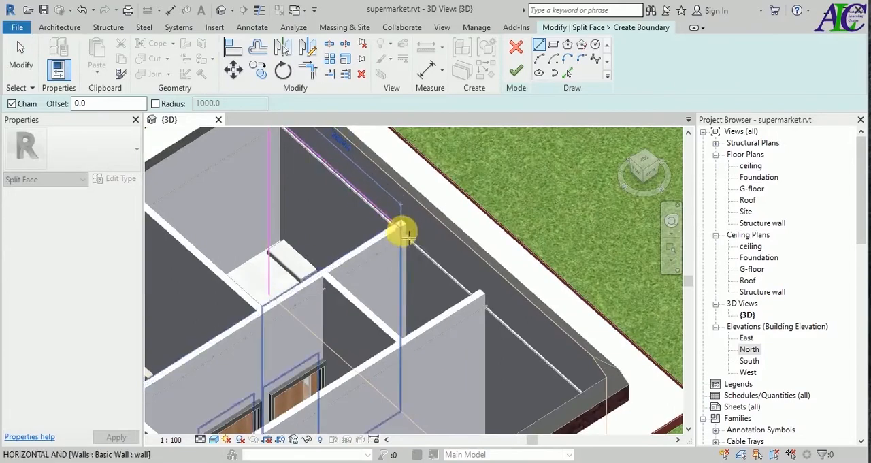
click(408, 395)
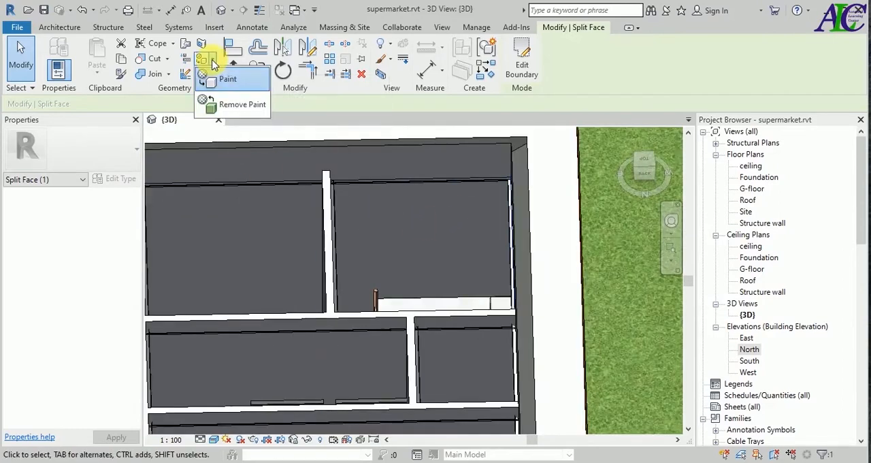
Filter the Material Browser to Paint, choose Blue, Solid, and apply it to the split region
click(228, 79)
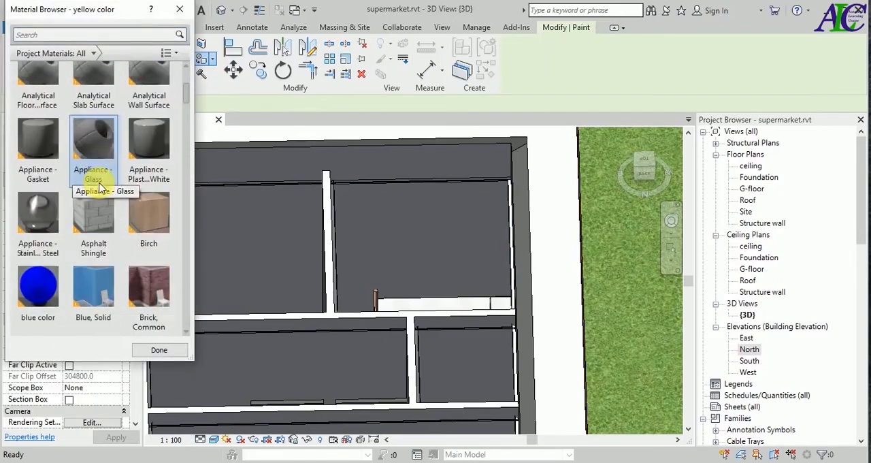
click(95, 53)
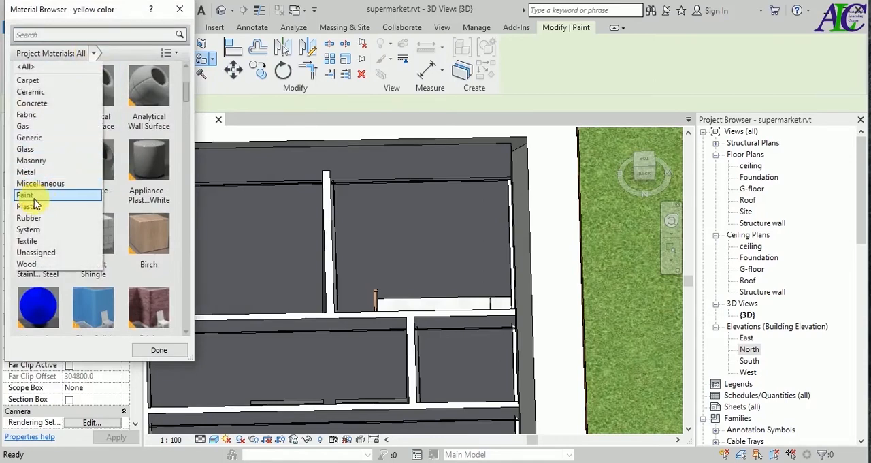
click(25, 195)
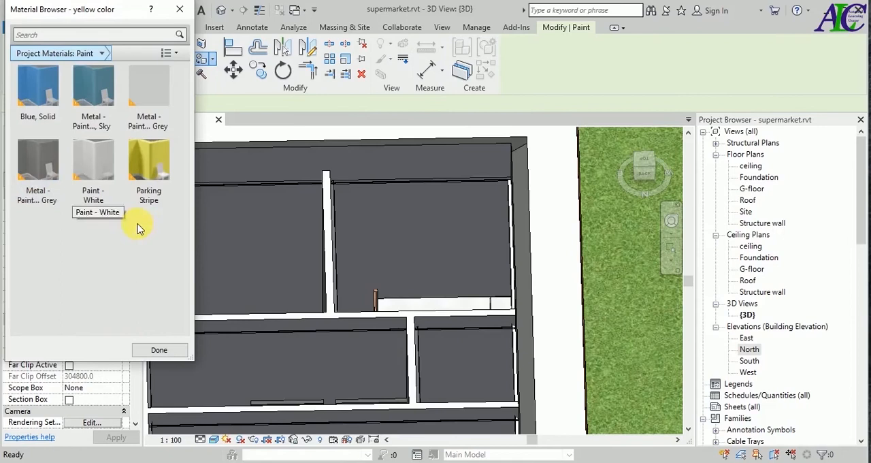
click(38, 85)
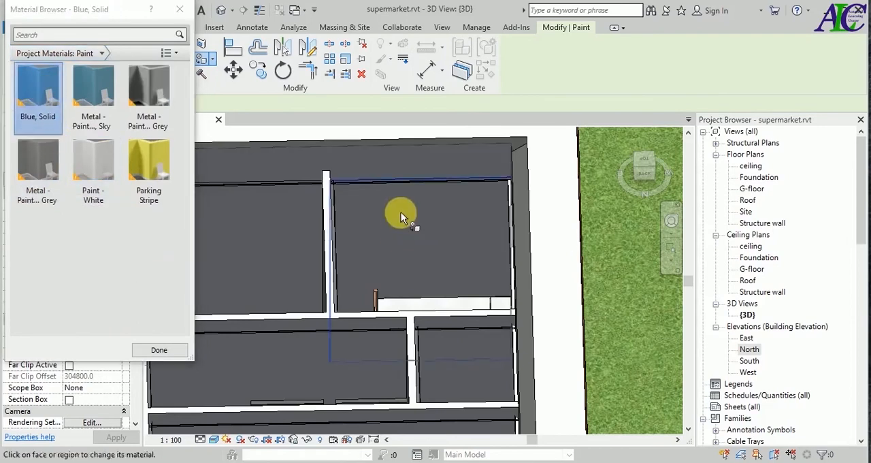
click(401, 212)
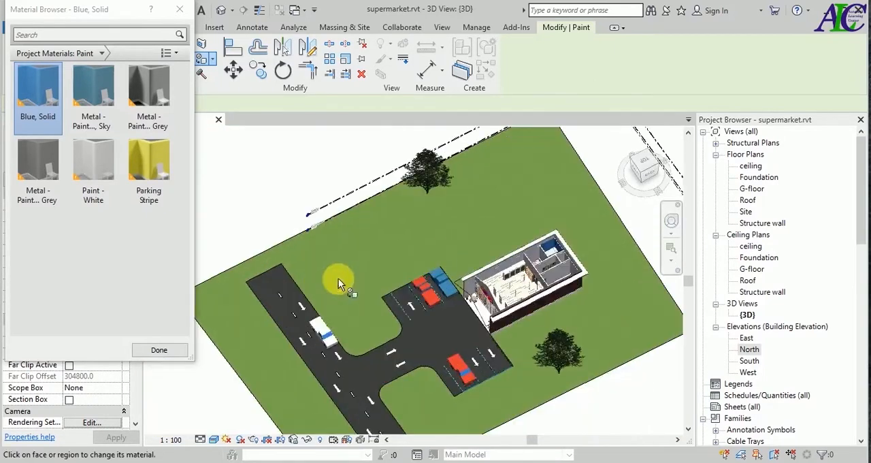
Paint the region above with Parking Stripe yellow and orbit back toward the rooms
click(149, 159)
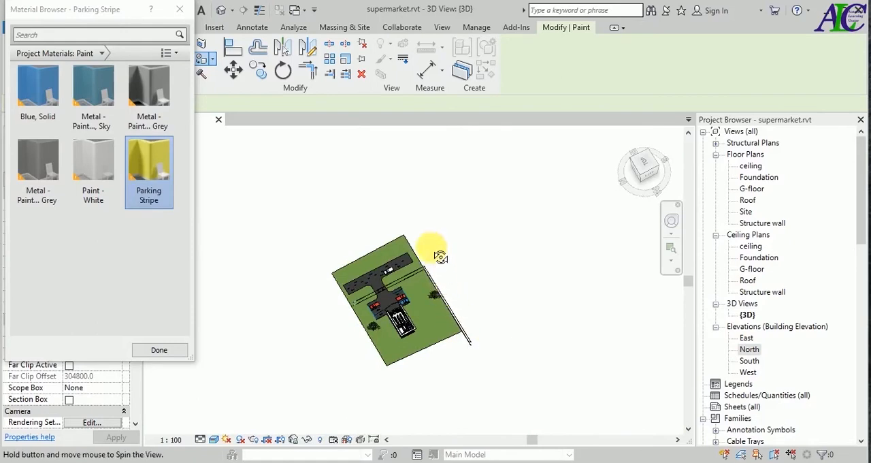
drag(432, 251, 487, 306)
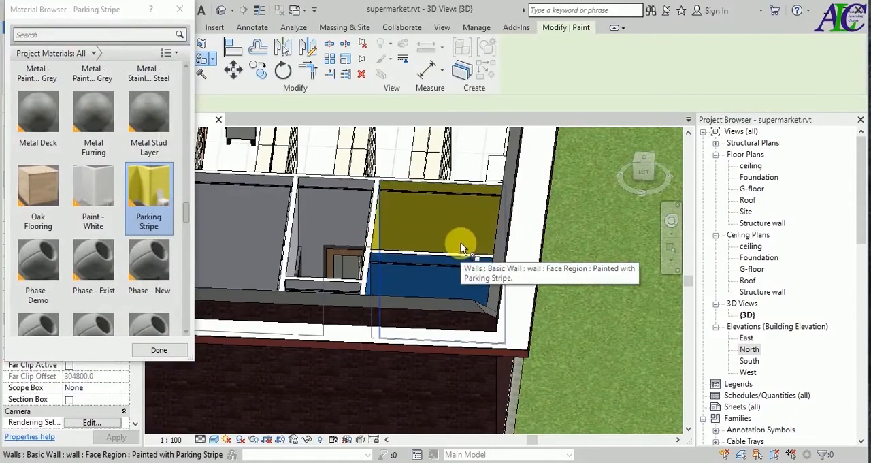
Close the Material Browser and orbit around the building to view the blue and yellow walls
click(159, 349)
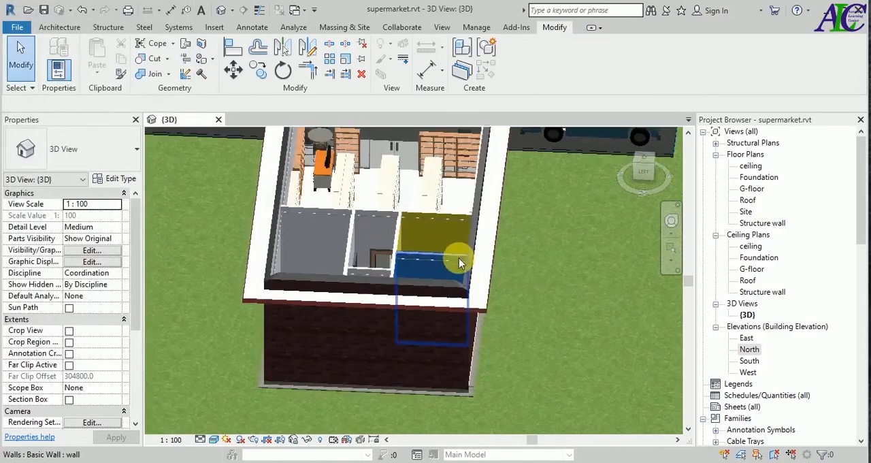
drag(459, 262, 402, 333)
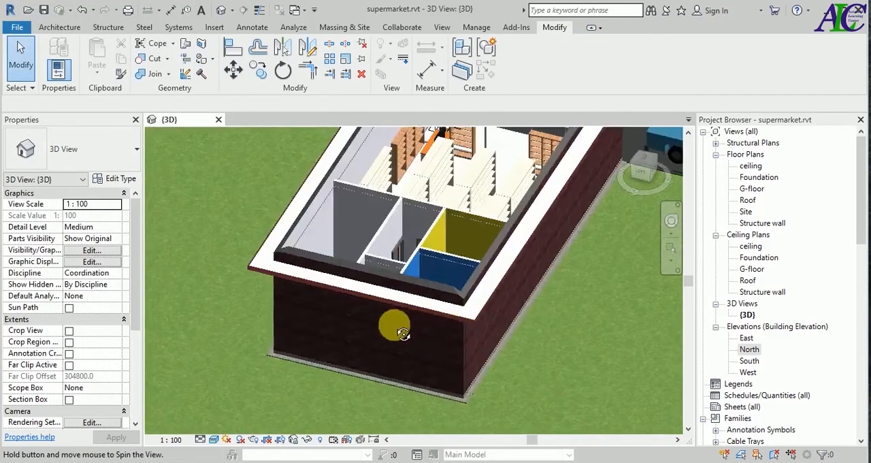
drag(403, 334, 490, 303)
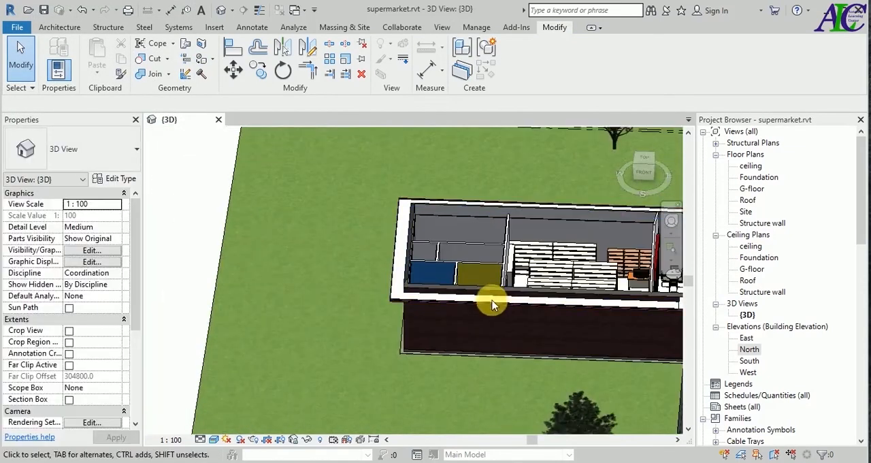